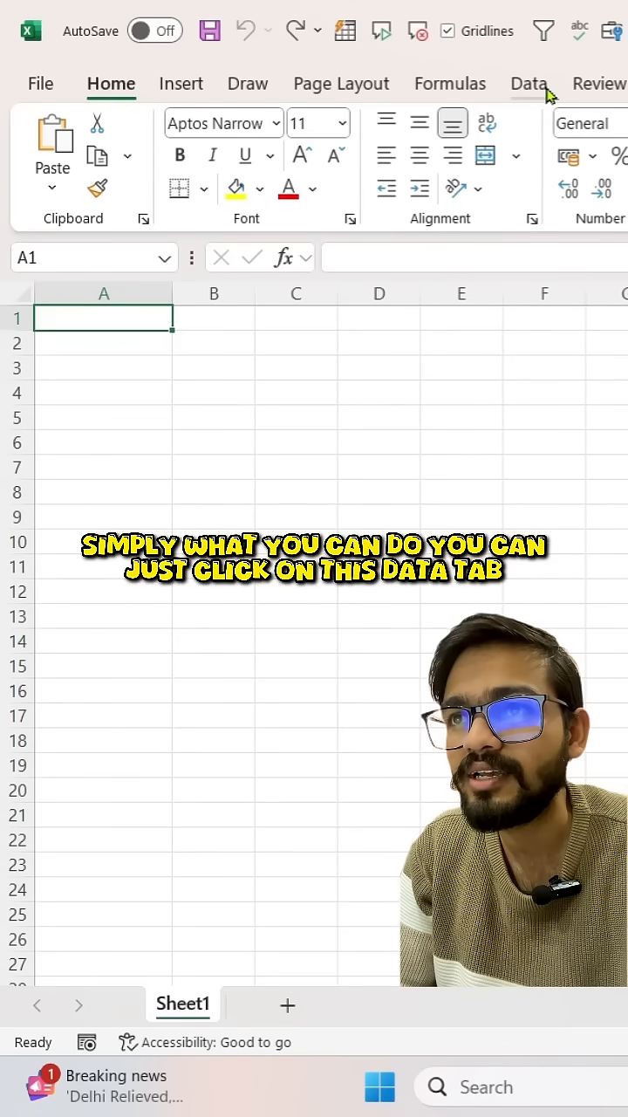
# Begin a PDF data import from the Data ribbon's Get Data > From File > From PDF
pyautogui.click(529, 83)
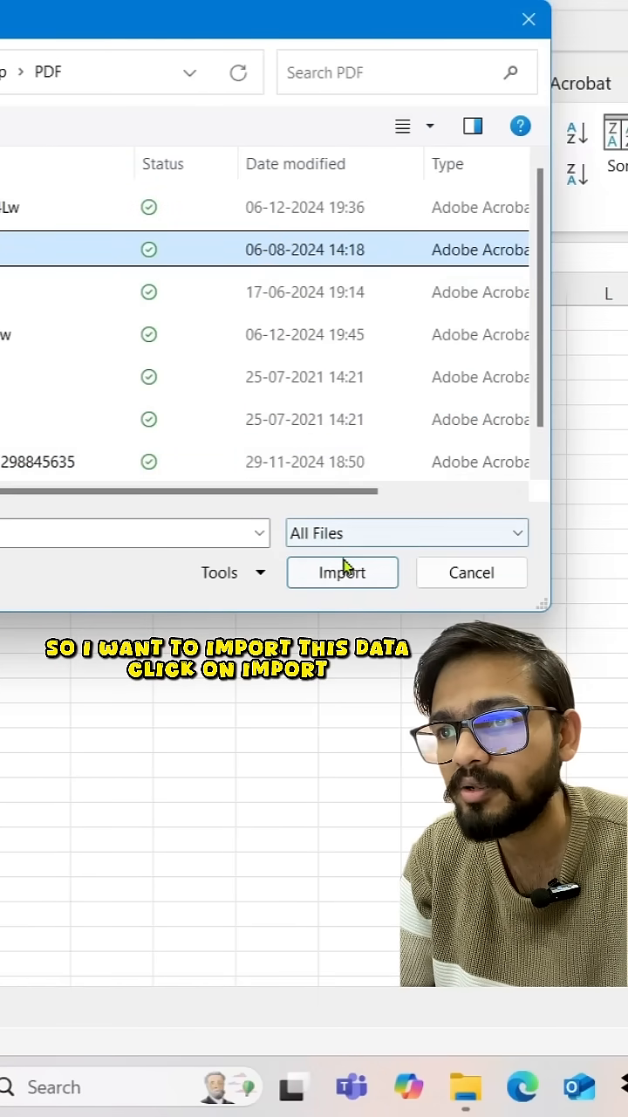
# Import the selected PDF file from the Import Data dialog into the navigator
pyautogui.click(343, 572)
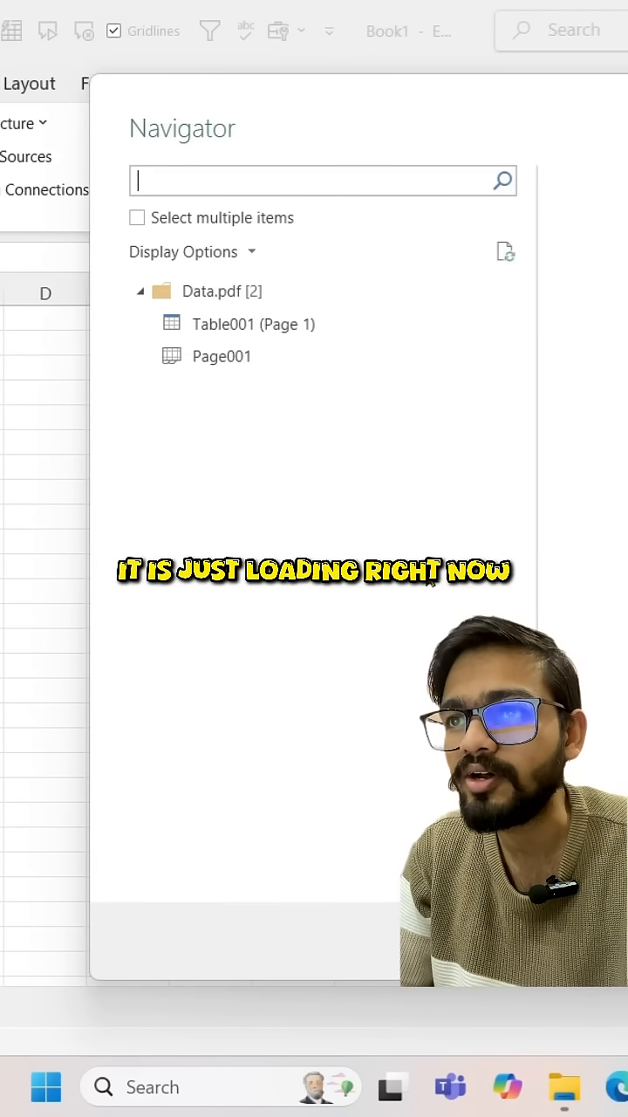
# Load Table001 (Page 1) with its Region, Month, Year, Quarter and Amount columns into the worksheet
pyautogui.click(251, 325)
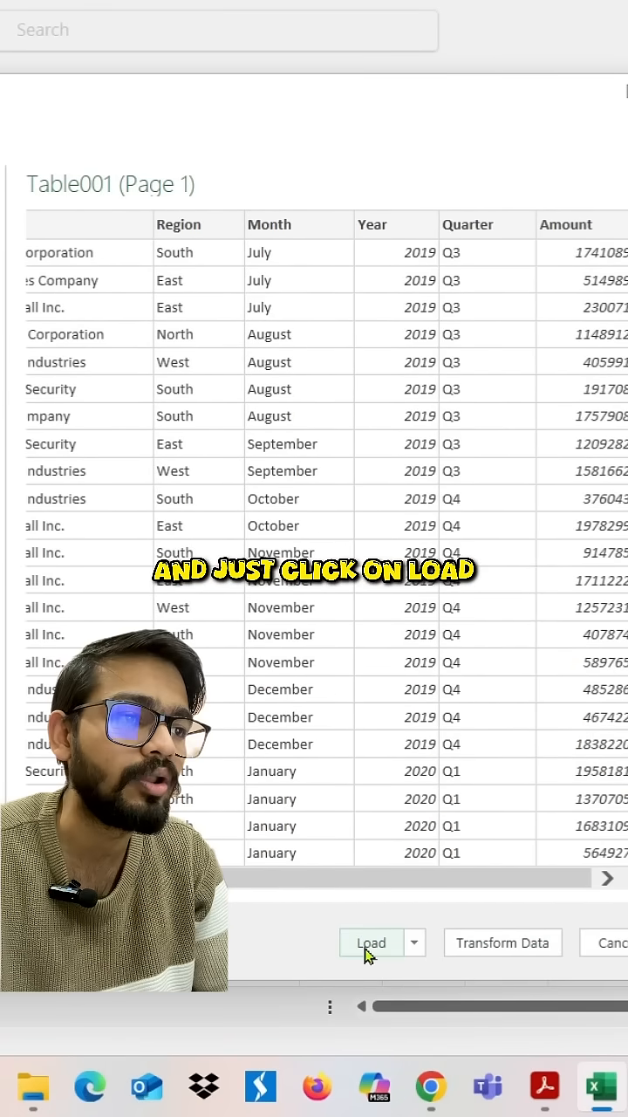
pyautogui.click(370, 942)
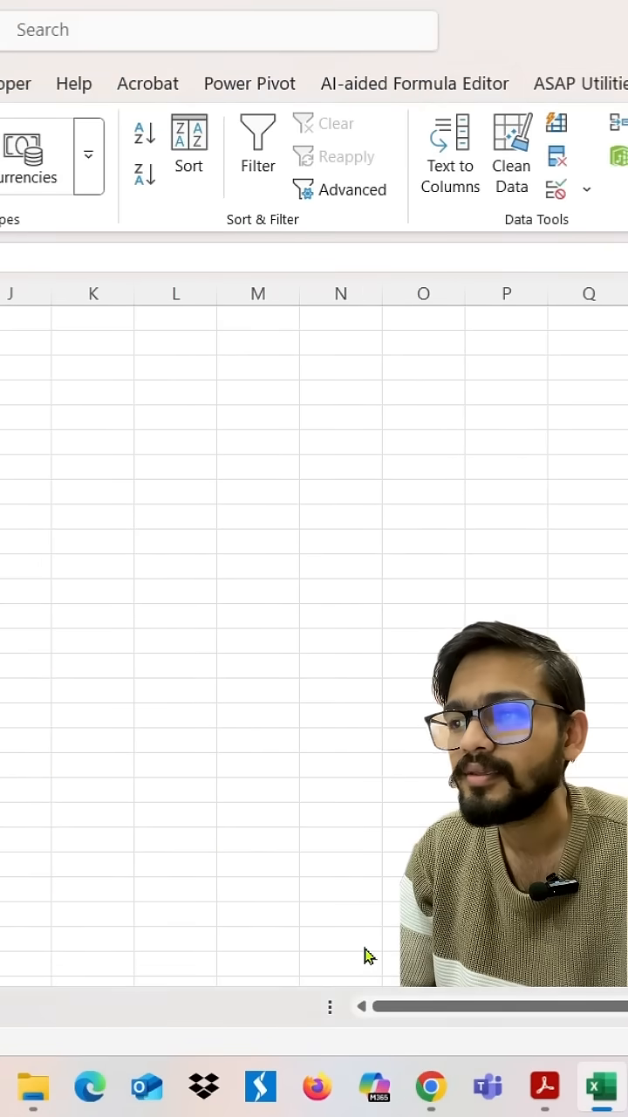